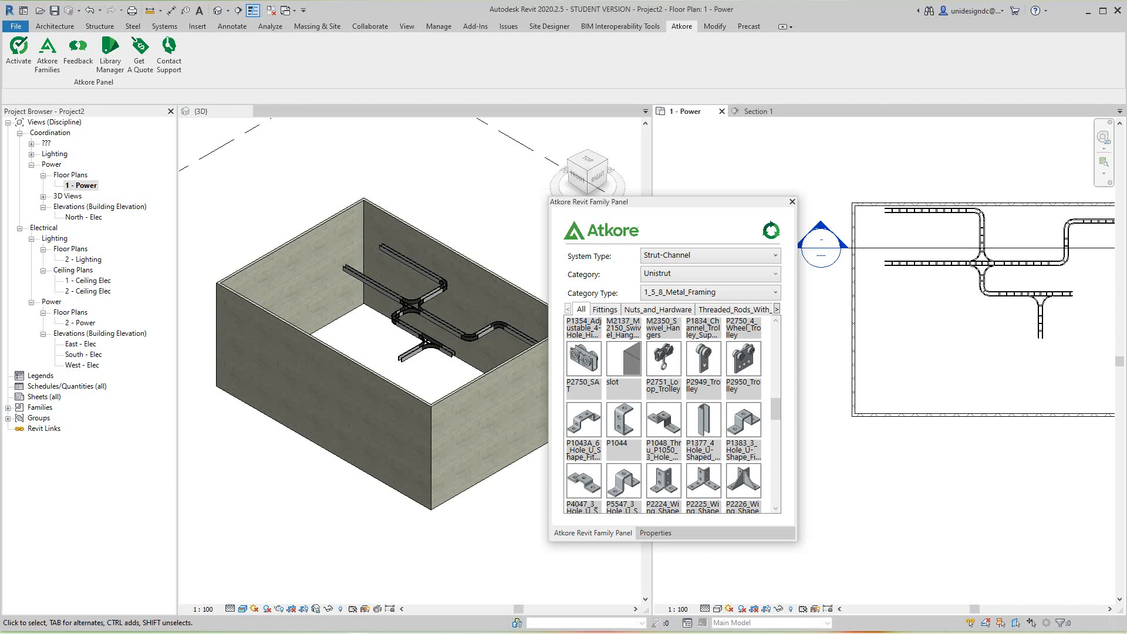
# Look at the Atkore feedback form and dismiss it without sending anything
pyautogui.scroll(-3)
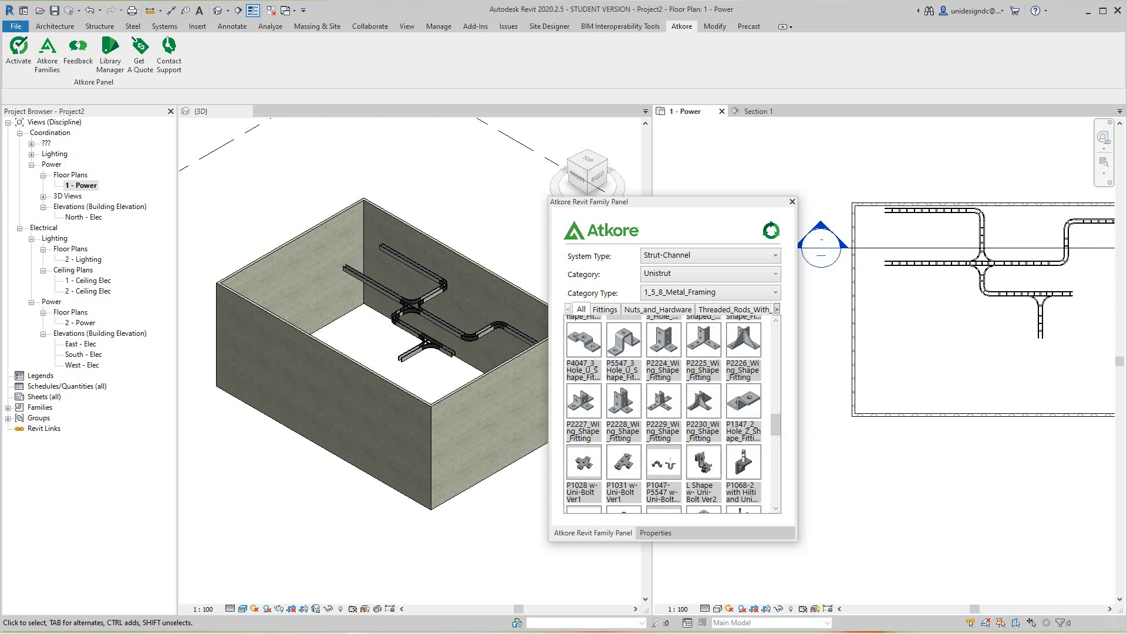
pyautogui.scroll(-3)
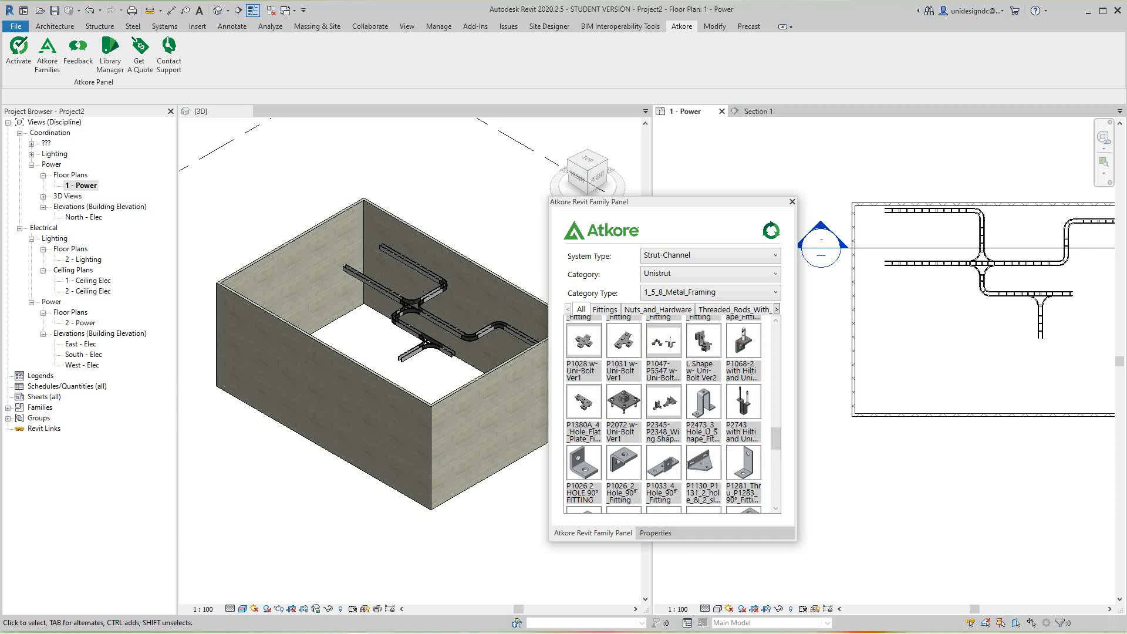
pyautogui.moveTo(47, 52)
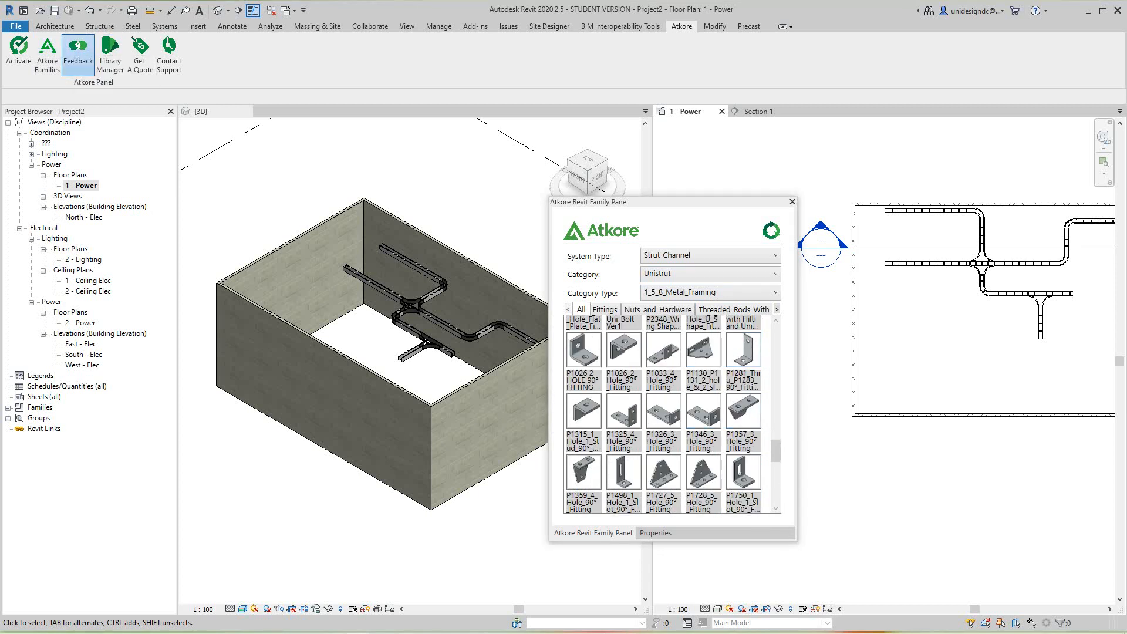
pyautogui.click(77, 54)
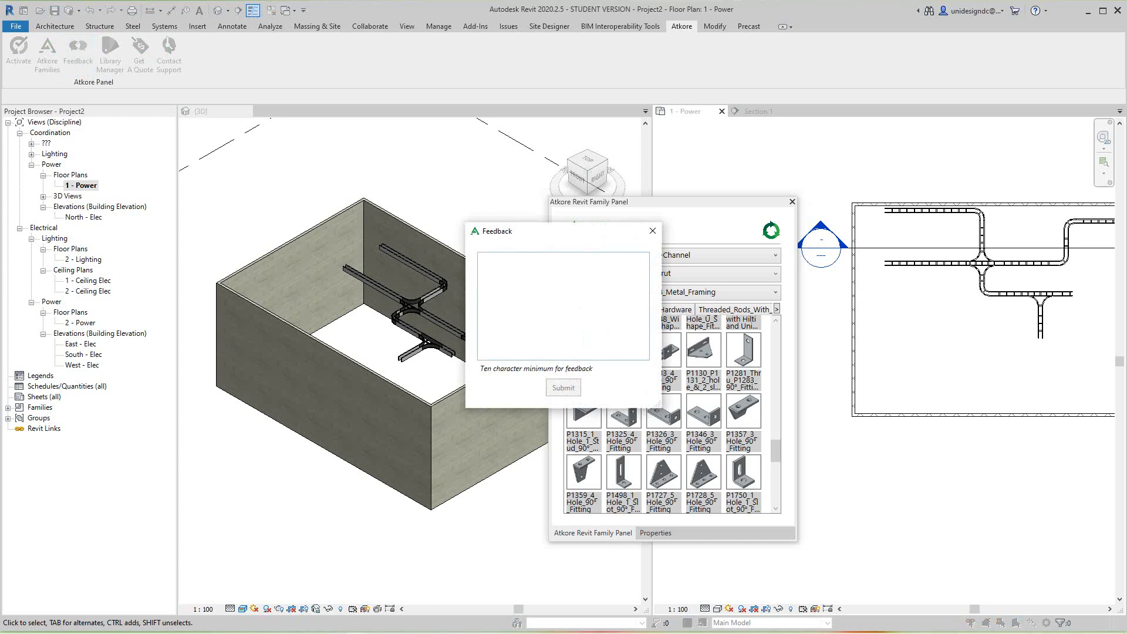
pyautogui.moveTo(652, 232)
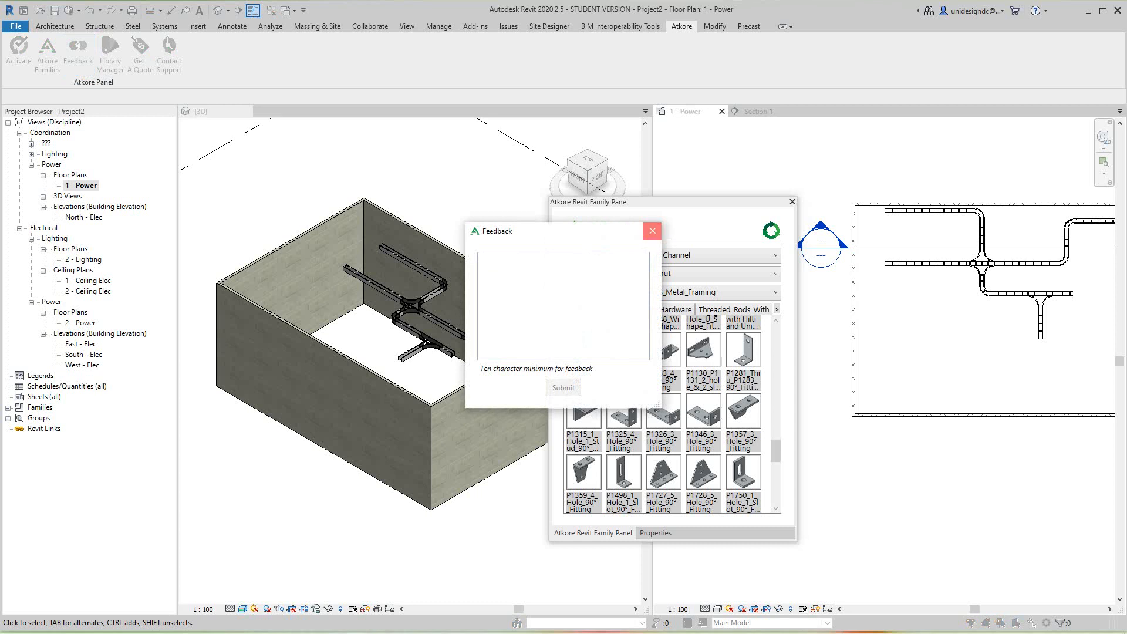
pyautogui.click(651, 232)
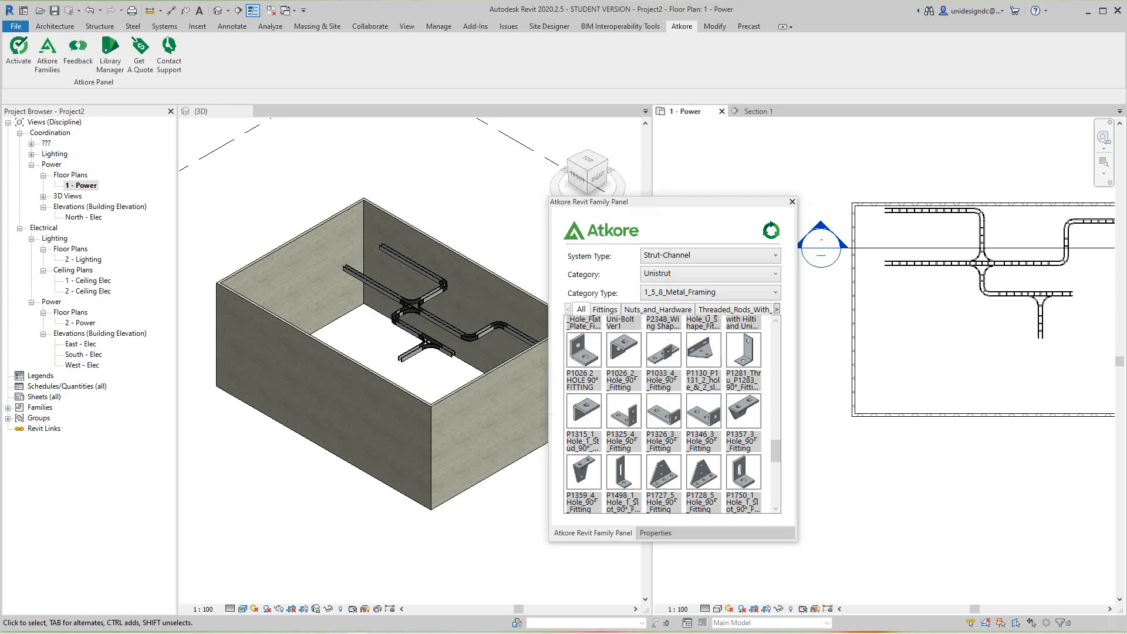
# In Library Manager review the checked Strut-Channel and Unistrut families and apply the sync
pyautogui.click(110, 54)
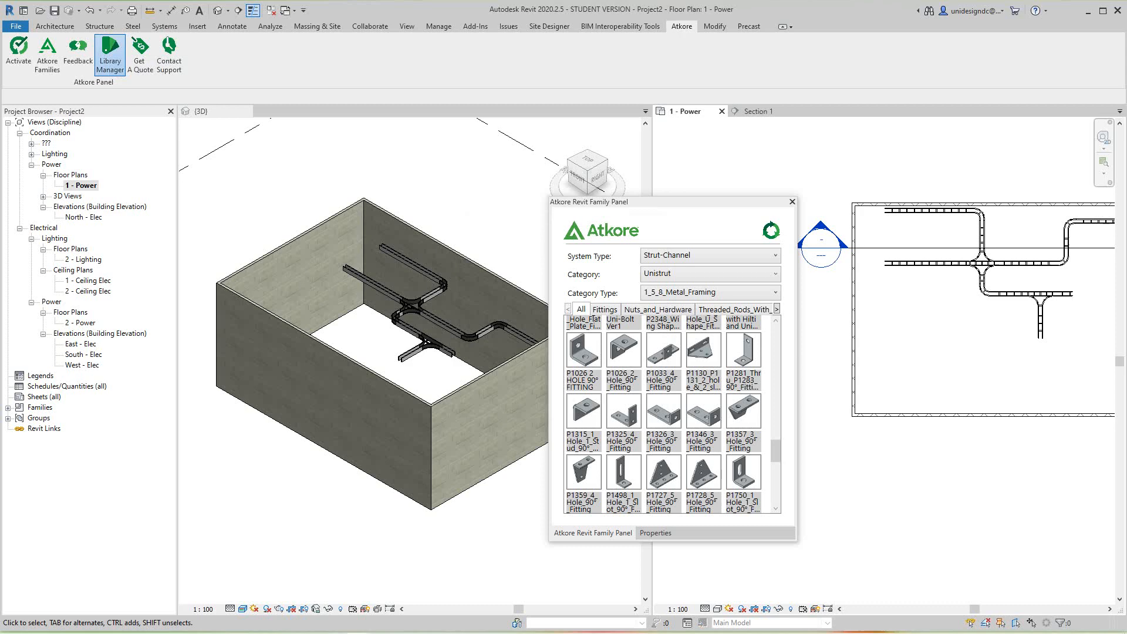
pyautogui.click(109, 52)
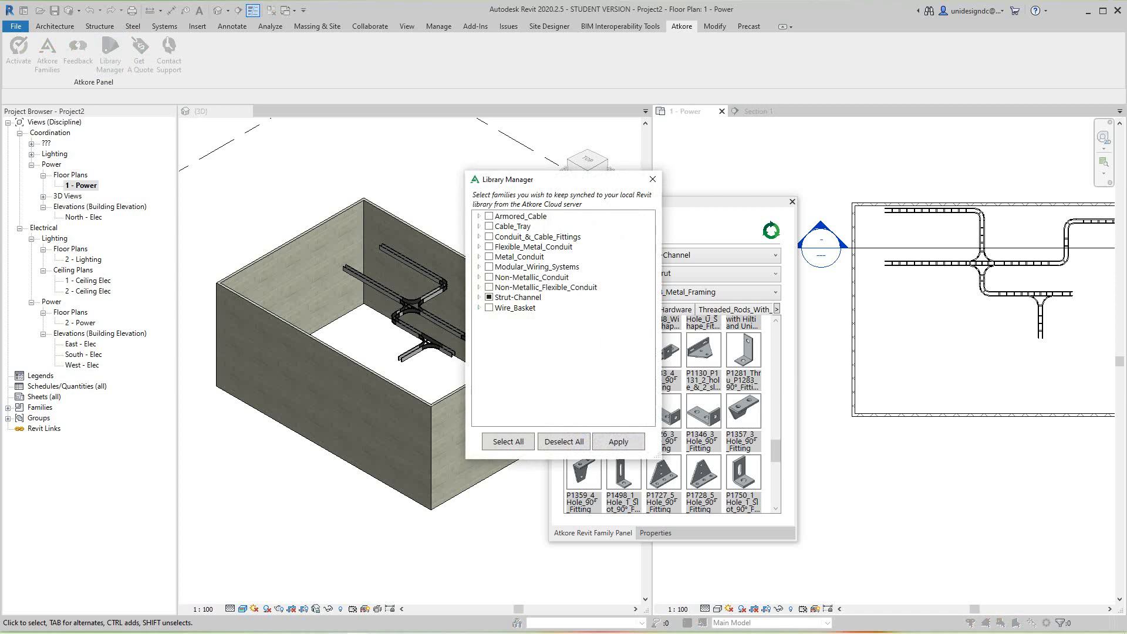
pyautogui.click(479, 297)
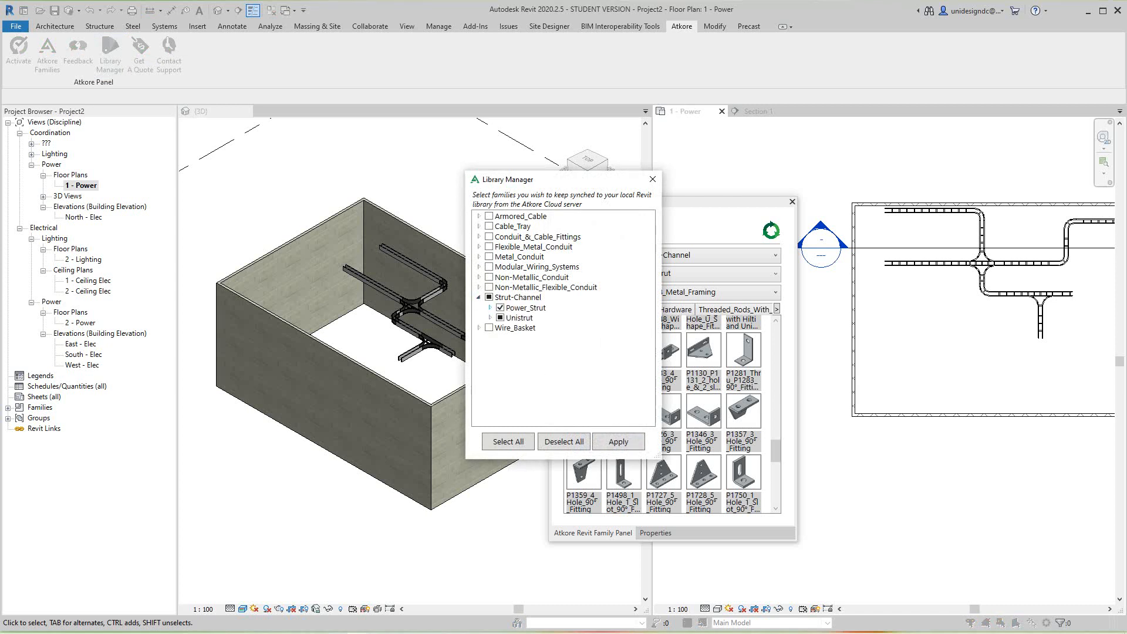
pyautogui.click(479, 307)
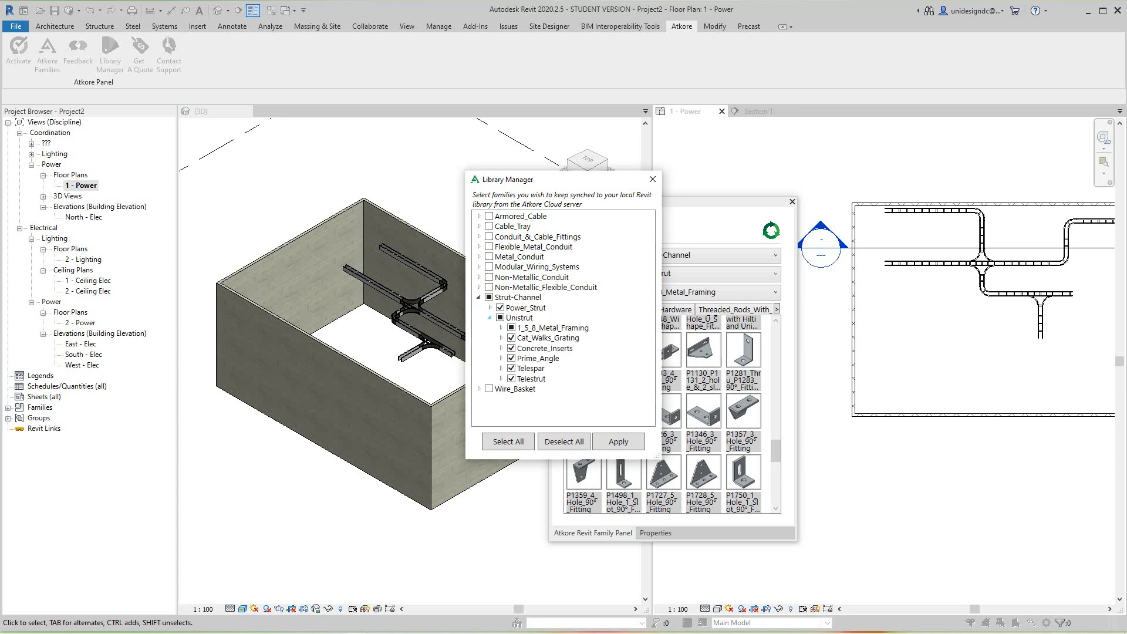
pyautogui.click(488, 317)
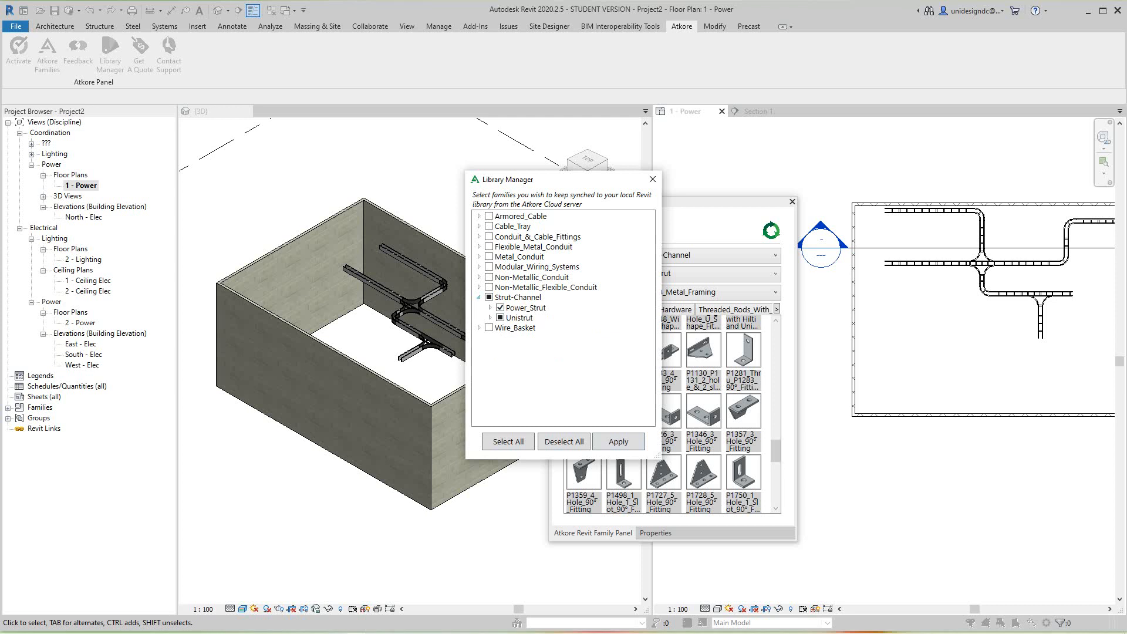
pyautogui.click(489, 308)
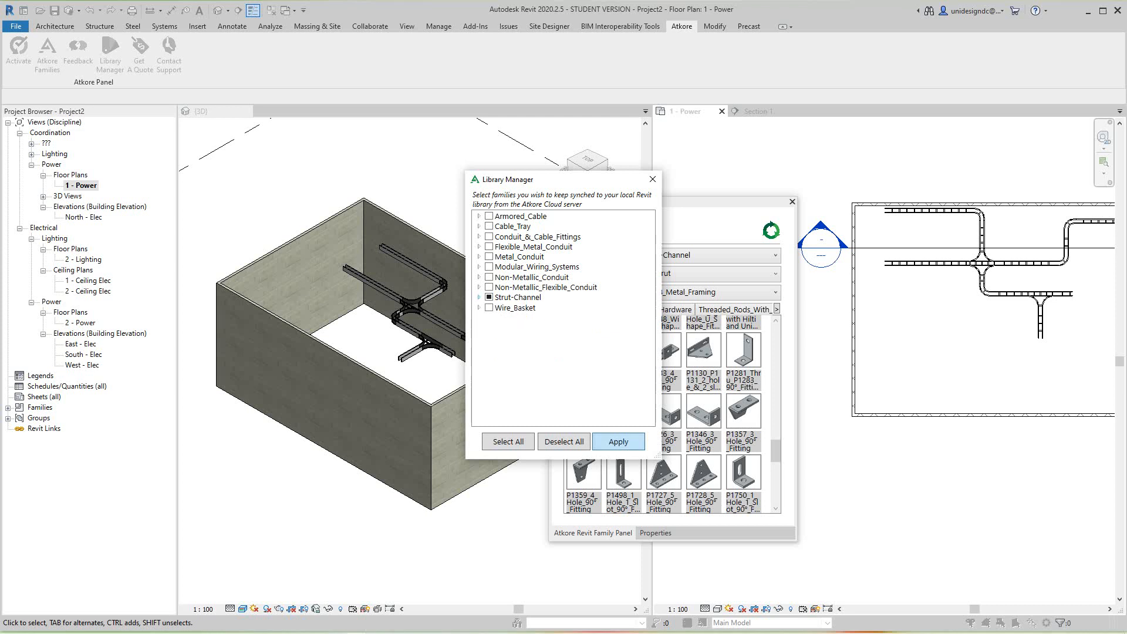
pyautogui.click(617, 441)
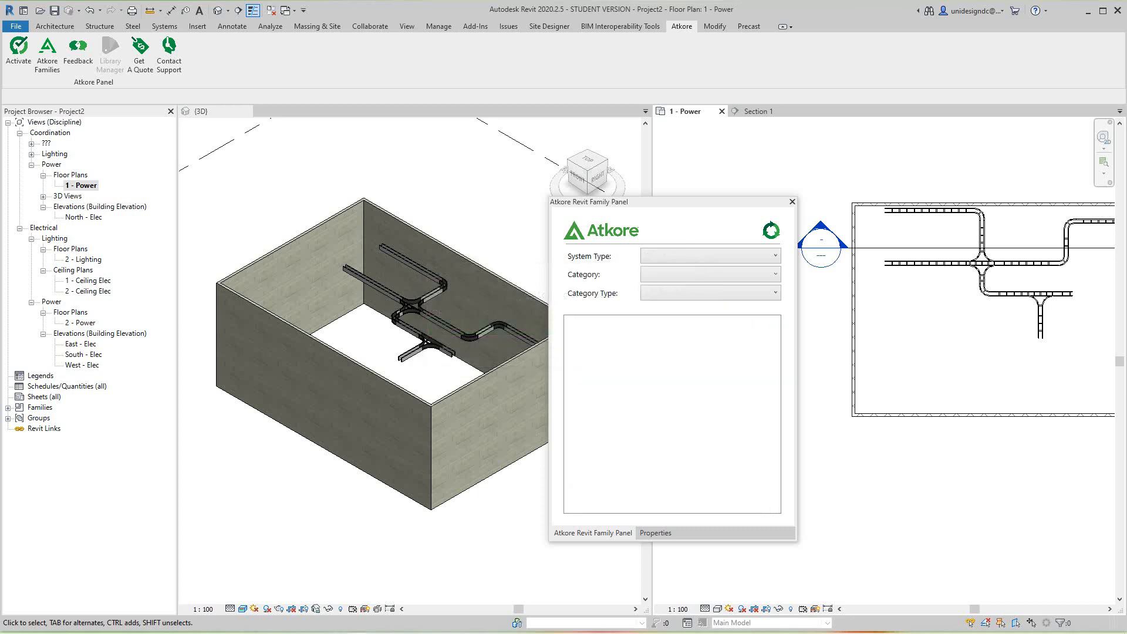
# Filter the panel to Strut-Channel, Unistrut, 1_5_8_Metal_Framing families
pyautogui.click(774, 294)
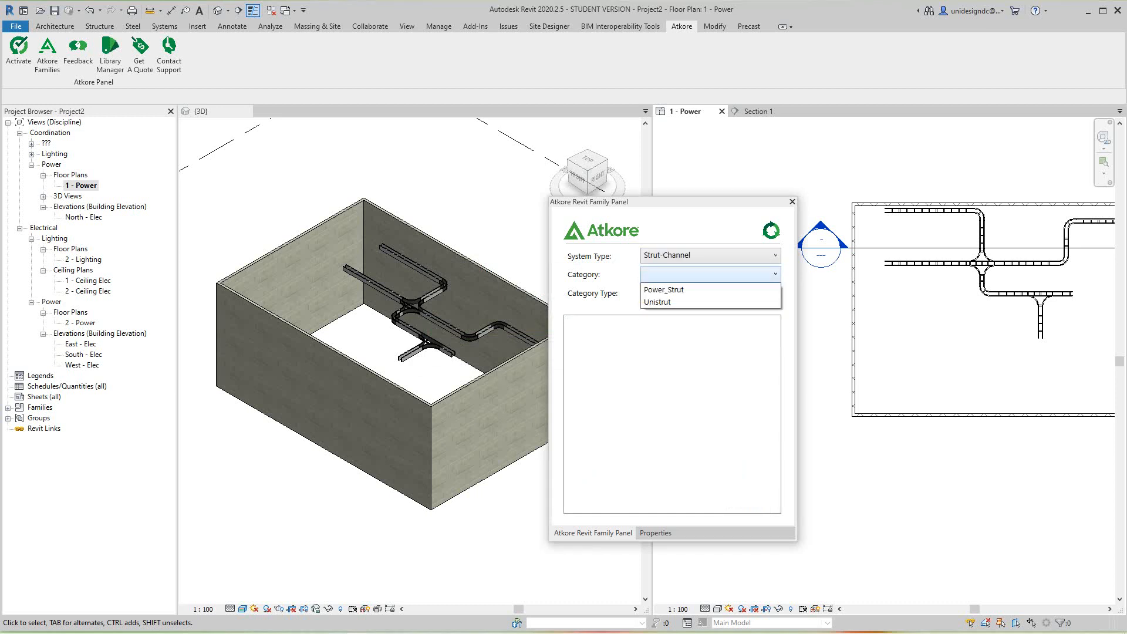
pyautogui.click(655, 302)
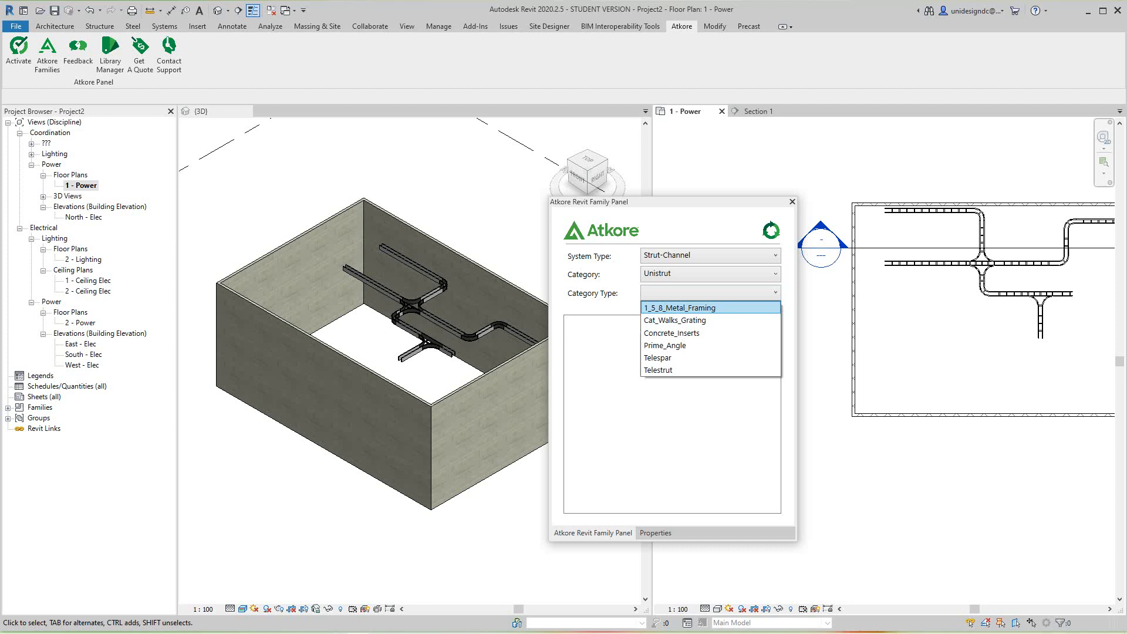
pyautogui.click(680, 307)
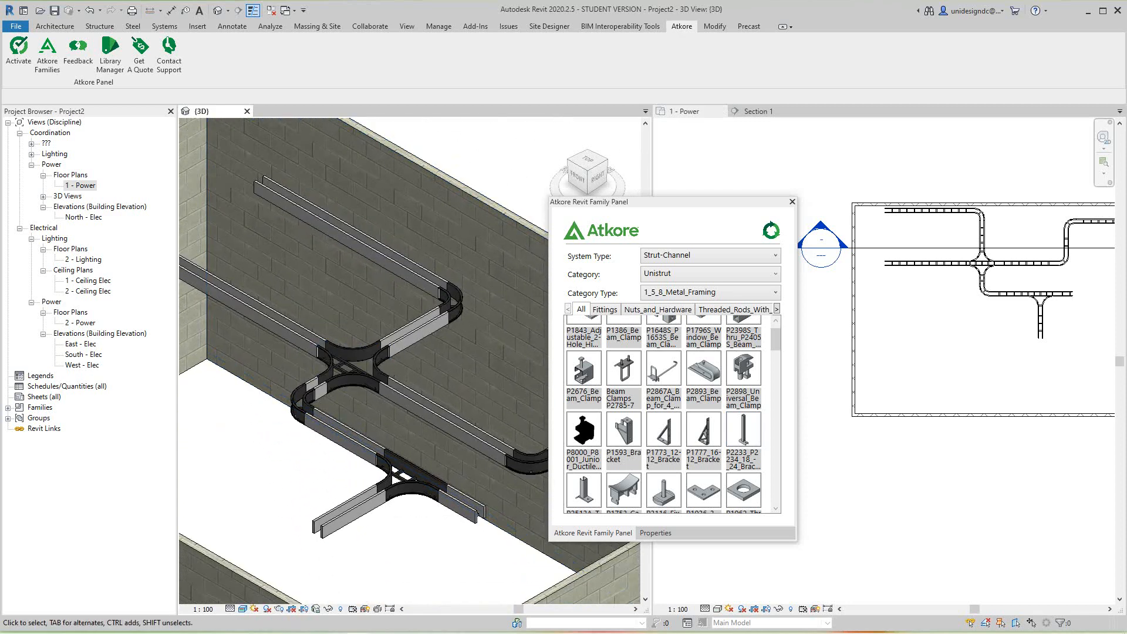
# Place a Unistrut bracket on the brick wall face beside the cable tray
pyautogui.click(243, 608)
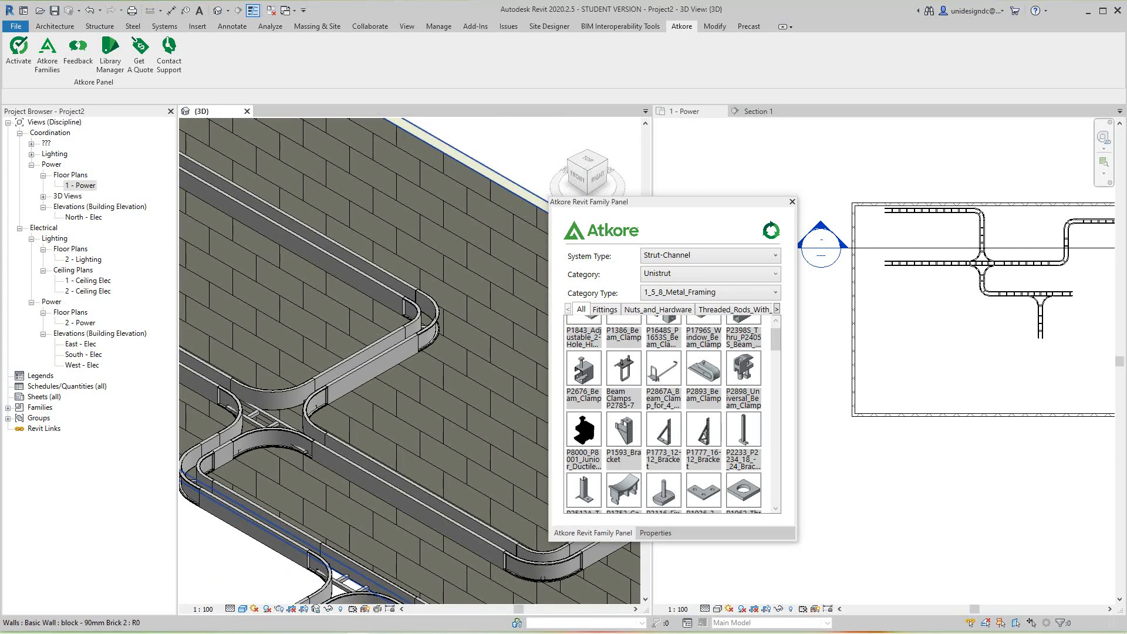
pyautogui.scroll(-3)
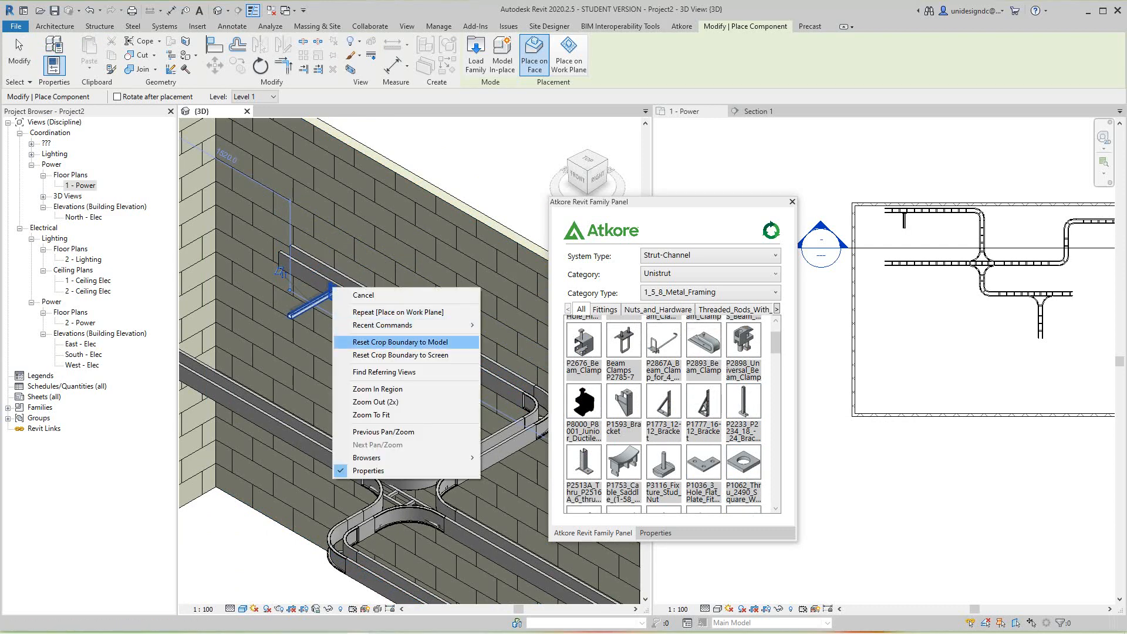
pyautogui.click(395, 341)
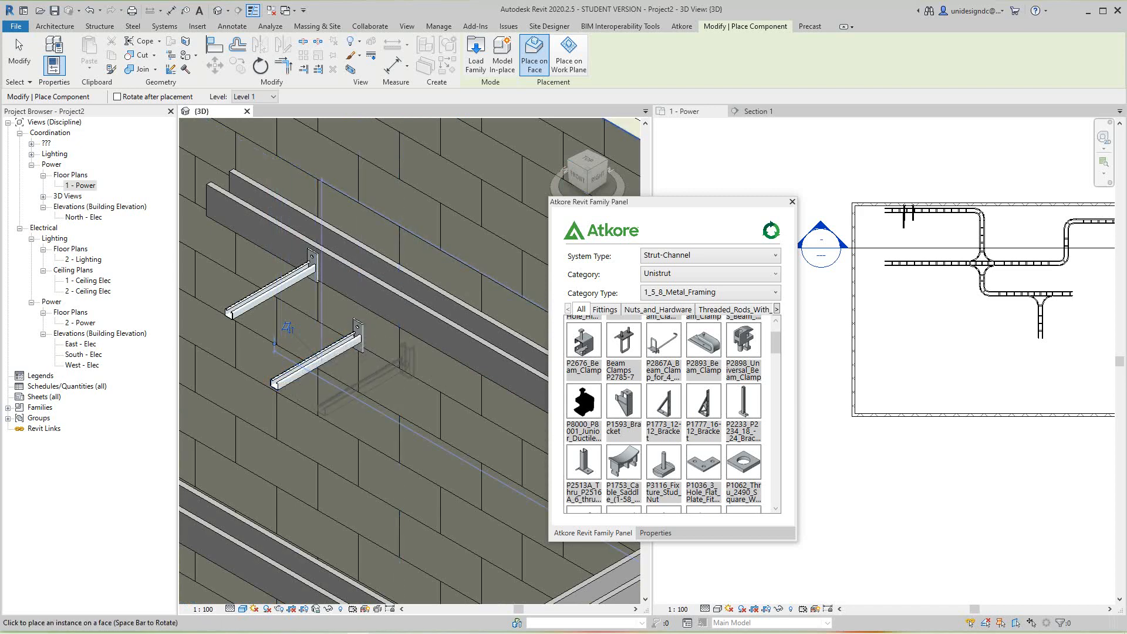
pyautogui.click(274, 288)
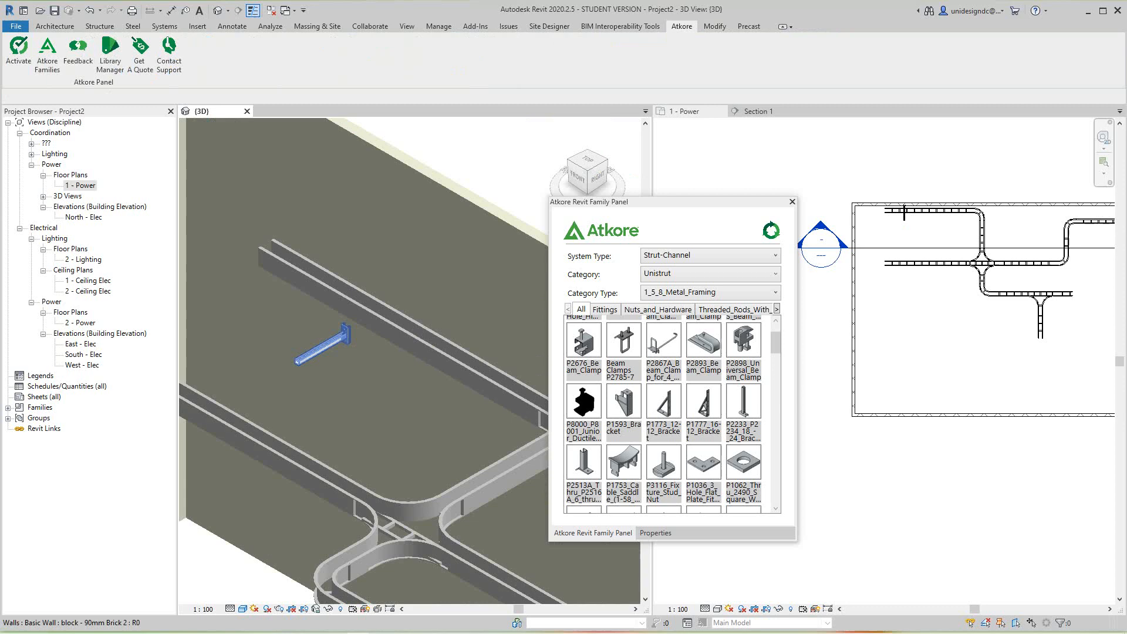
pyautogui.doubleClick(80, 185)
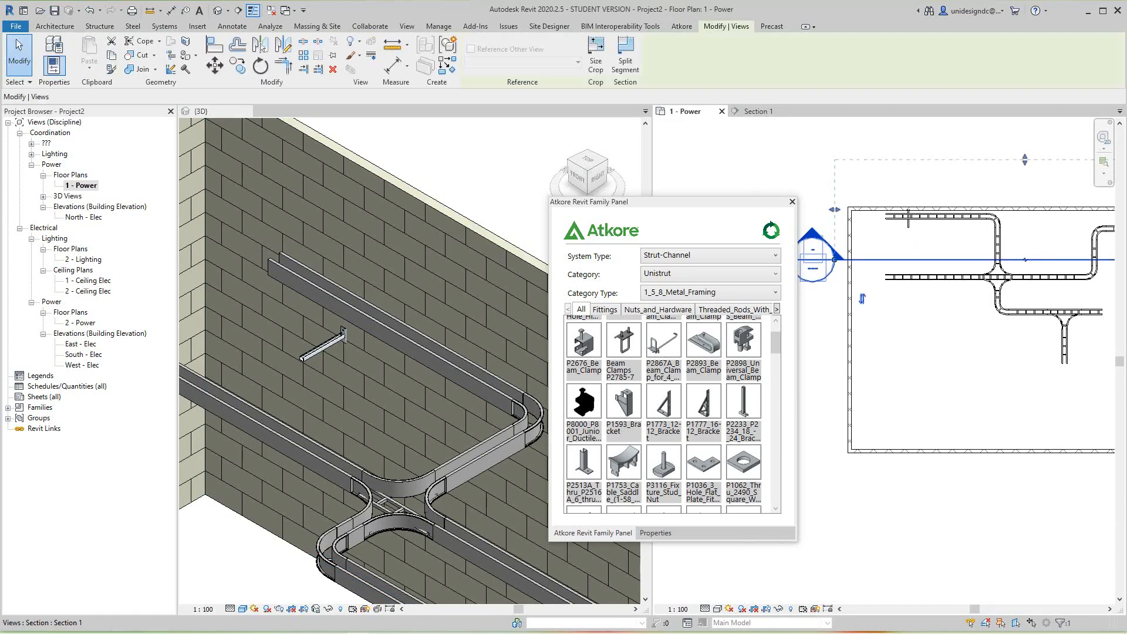
# Open Section 1 through the brick wall showing the placed bracket
pyautogui.click(680, 27)
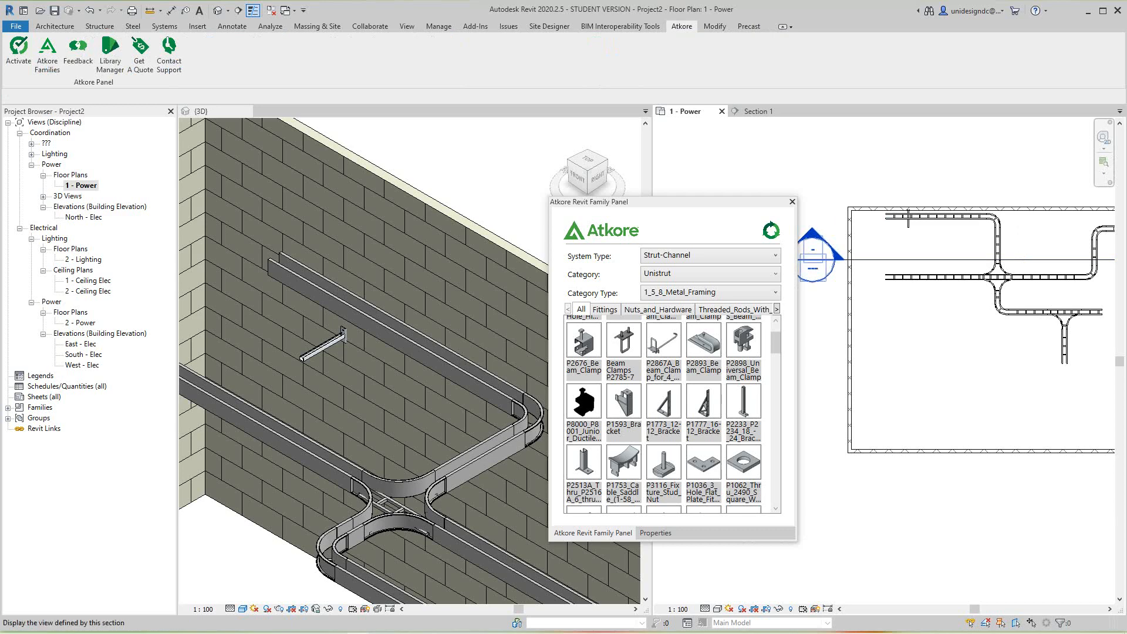
pyautogui.click(755, 110)
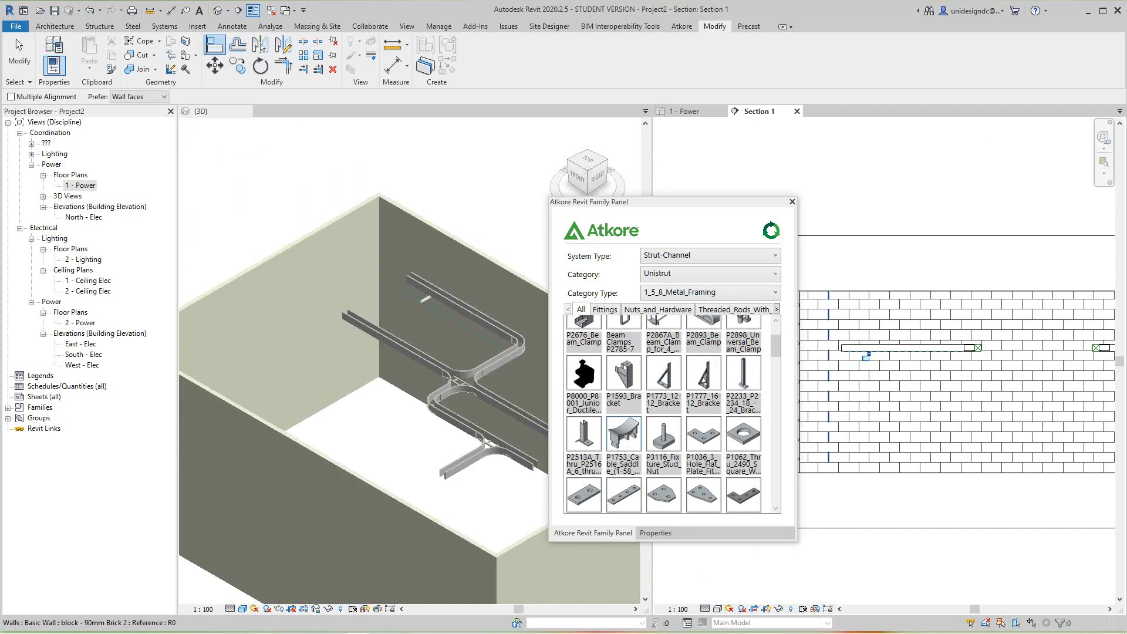
# Return to the 3D view and scroll the Atkore panel down to the plate fittings
pyautogui.click(204, 110)
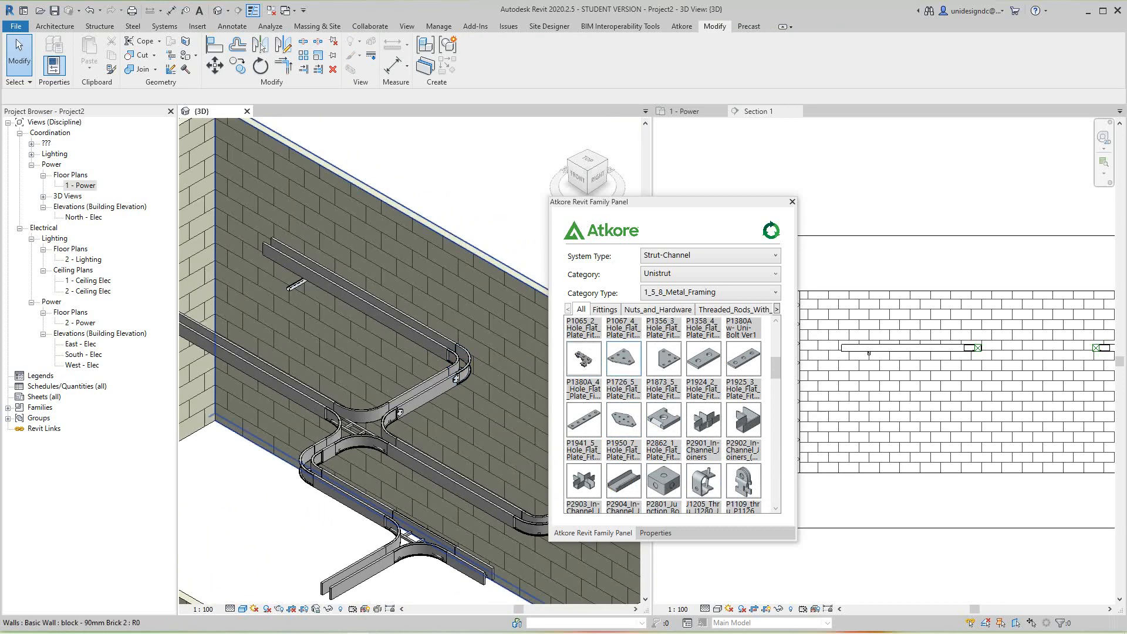
pyautogui.scroll(-3)
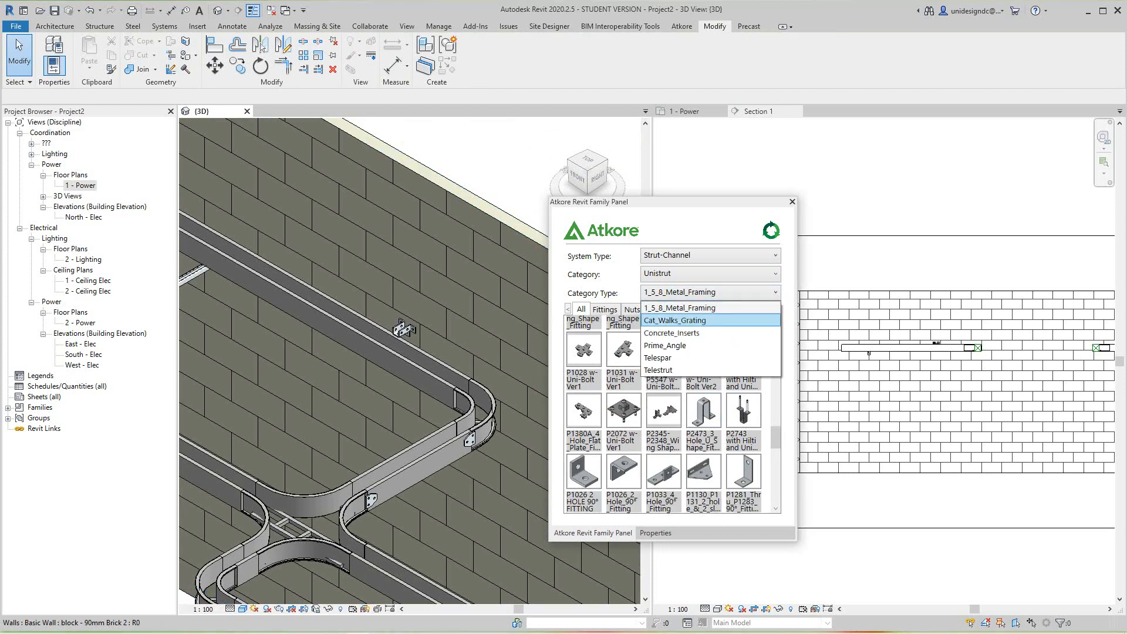
# Switch Category Type to Concrete_Inserts and browse its insert families
pyautogui.click(671, 332)
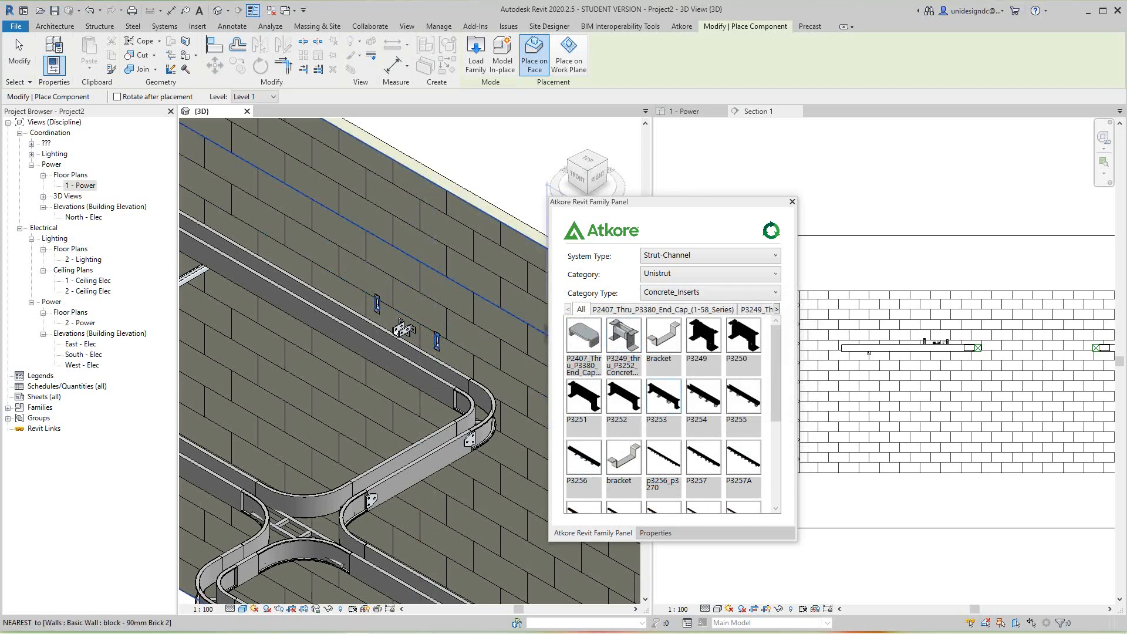
pyautogui.scroll(-3)
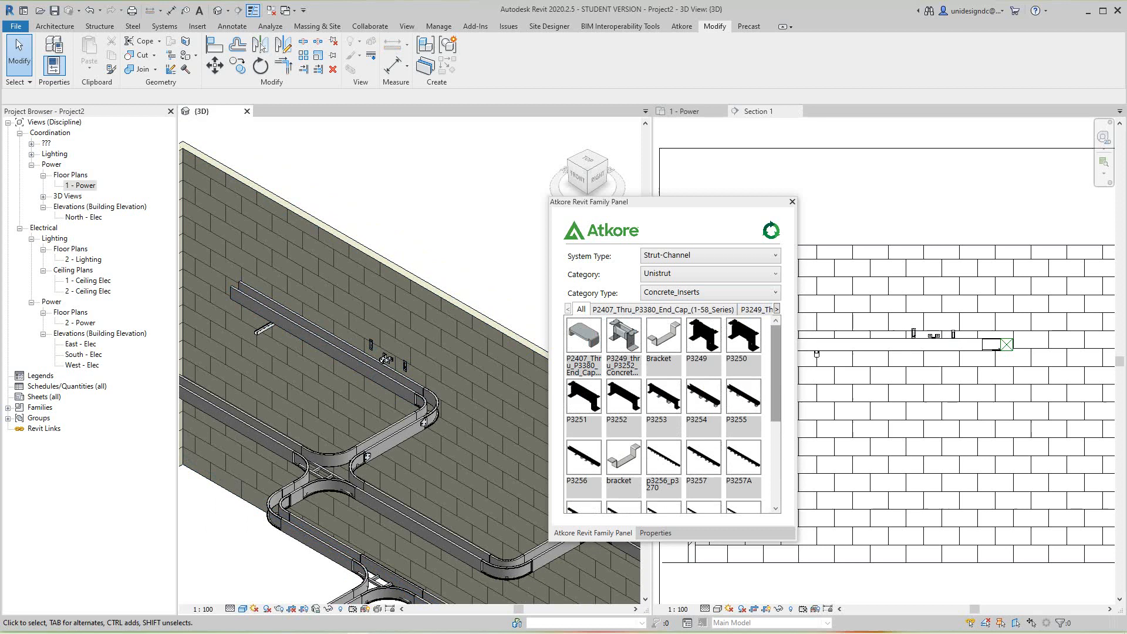
# Set Category to Power_Strut and Category Type to 1-58_Metal_Framing
pyautogui.click(708, 274)
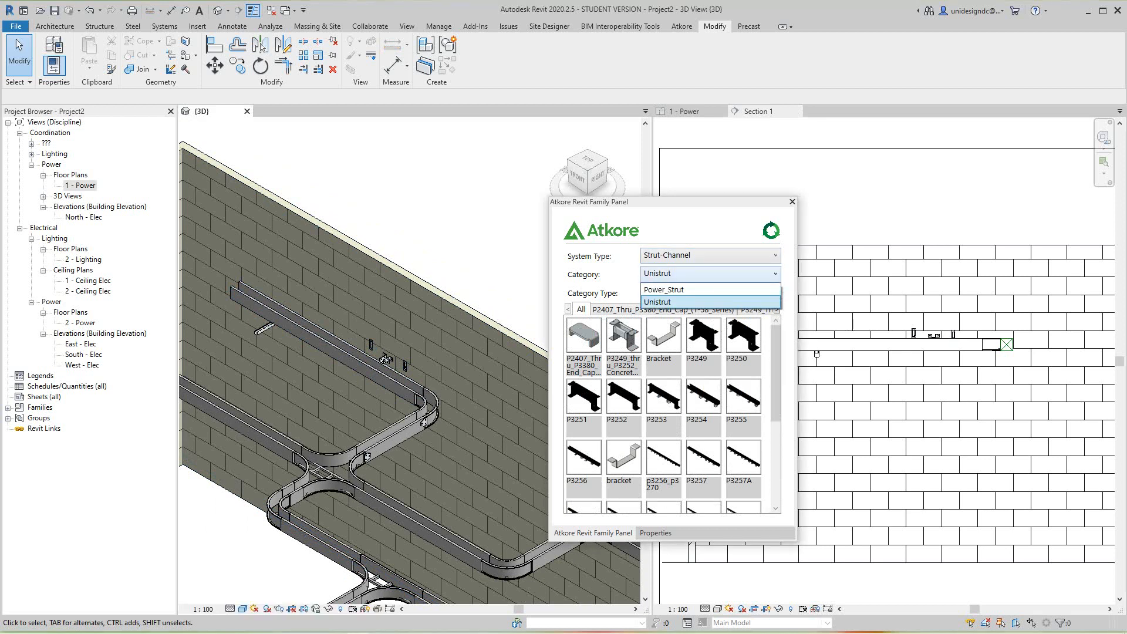
pyautogui.click(662, 288)
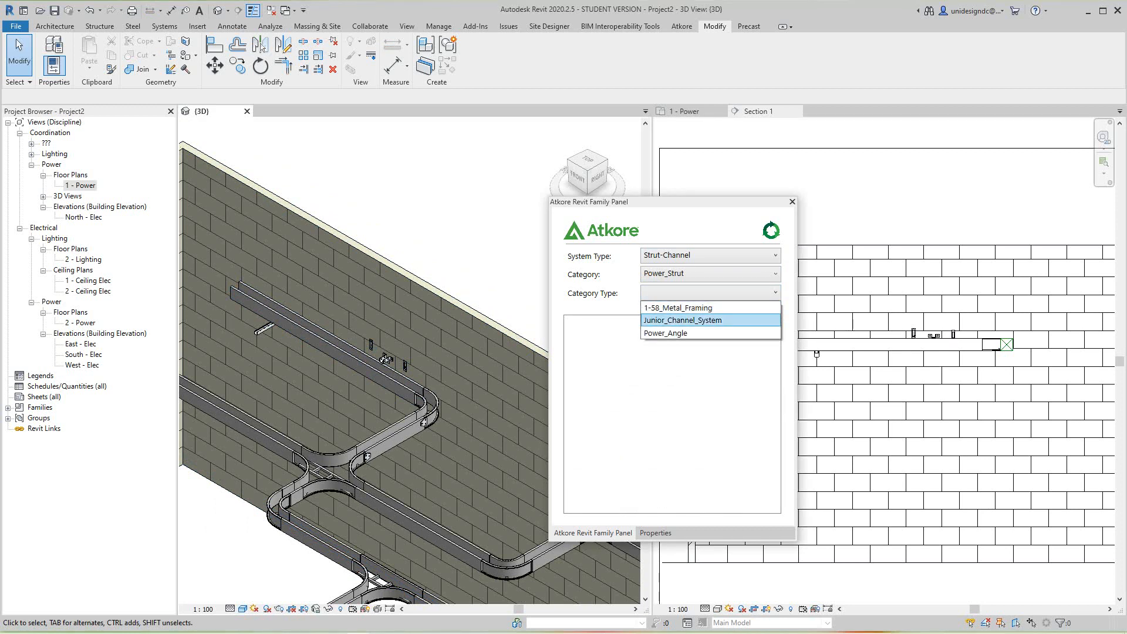
pyautogui.click(664, 332)
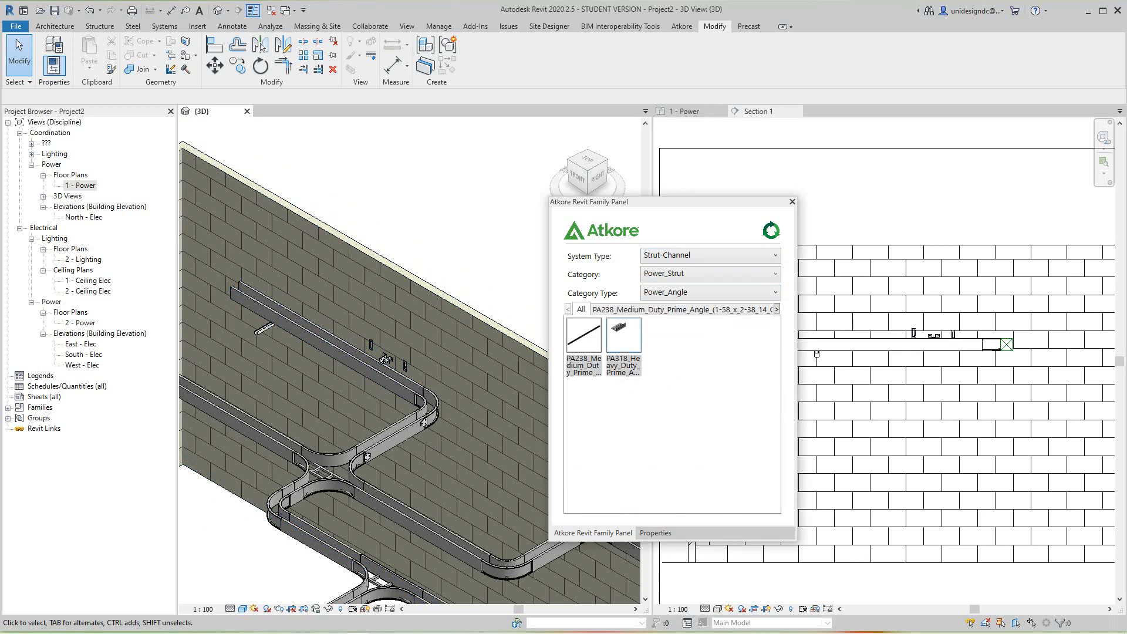
pyautogui.click(708, 293)
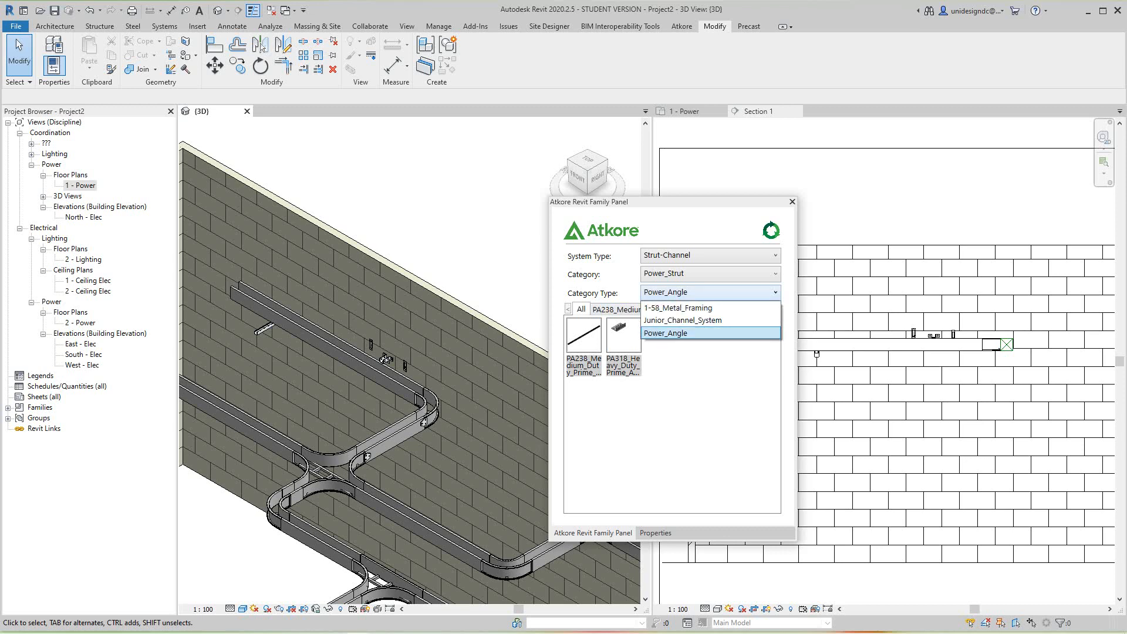
pyautogui.click(677, 308)
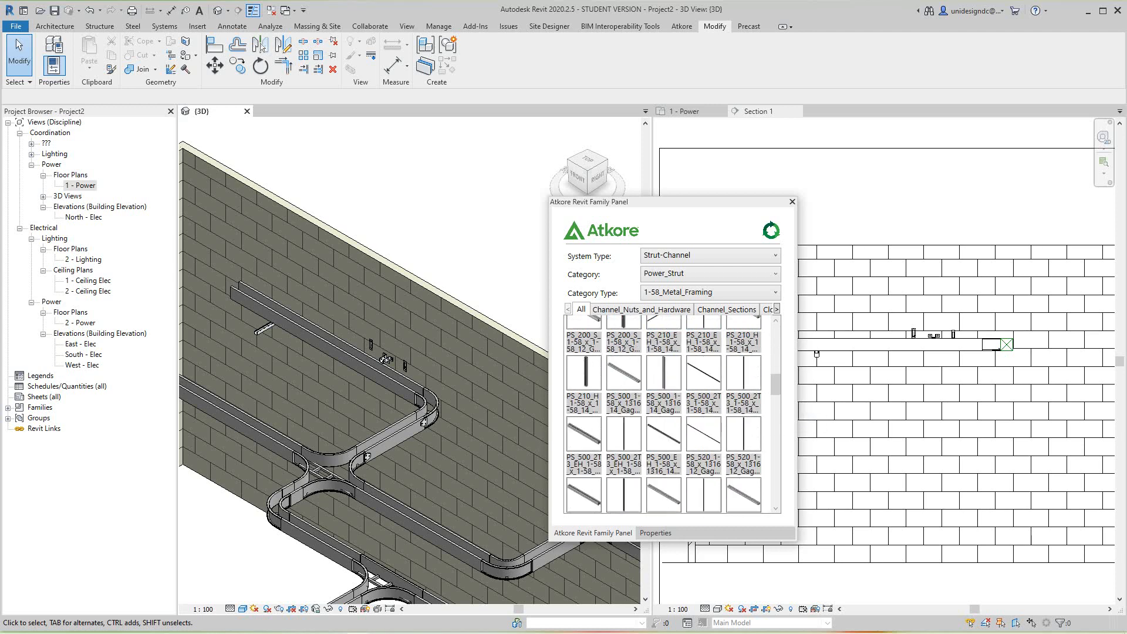
# Scroll to the Power_Strut fittings and start placing one on the wall face
pyautogui.scroll(-3)
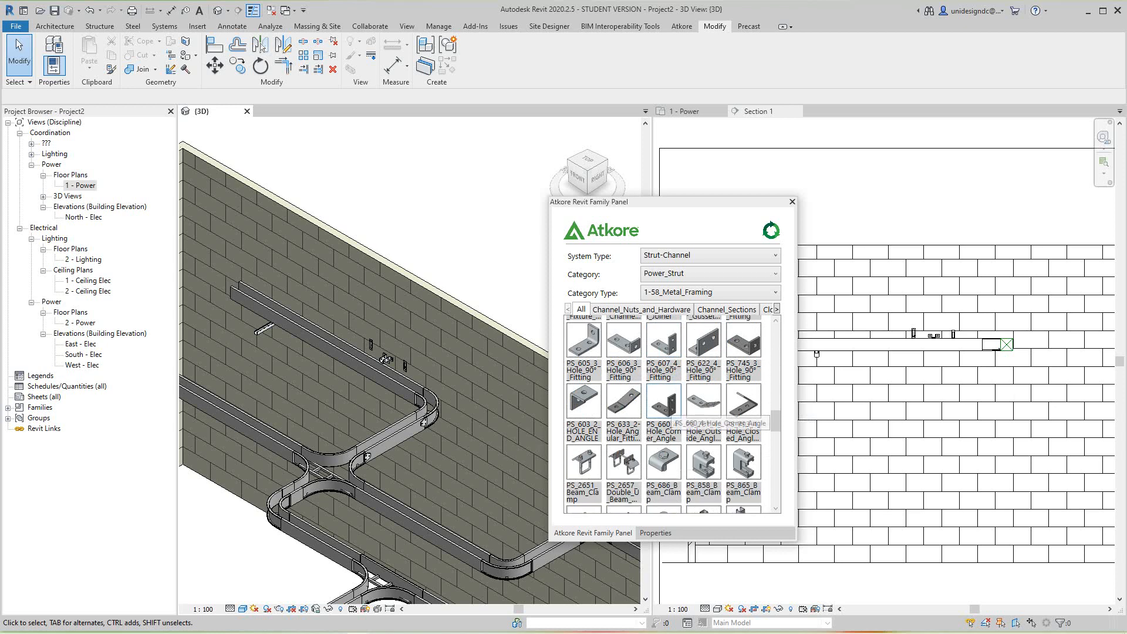
pyautogui.scroll(-3)
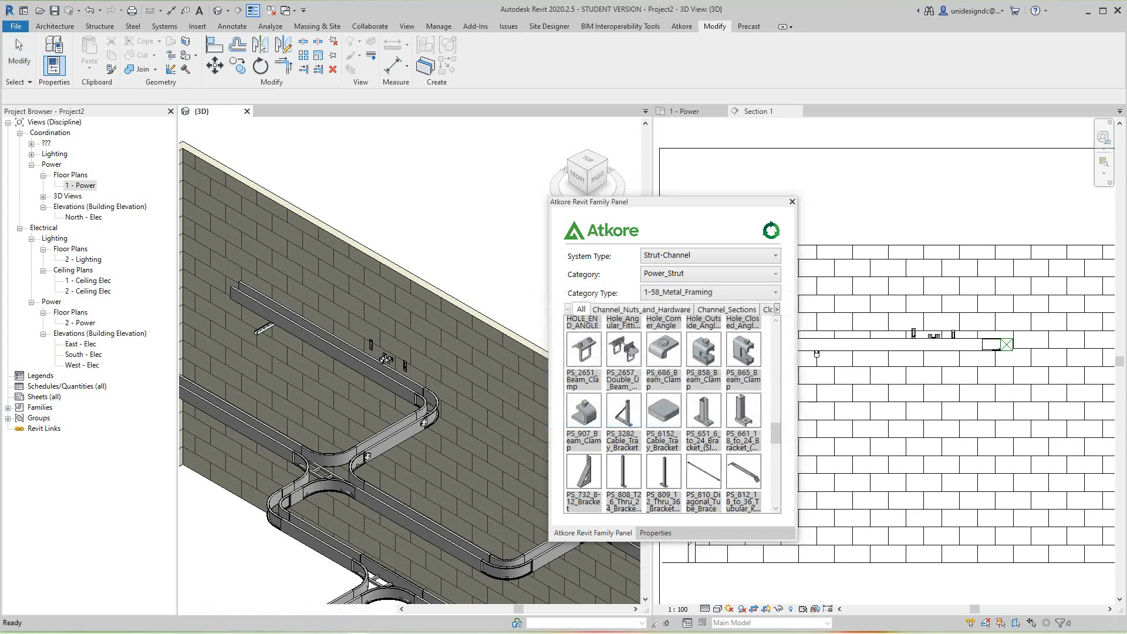
pyautogui.click(583, 350)
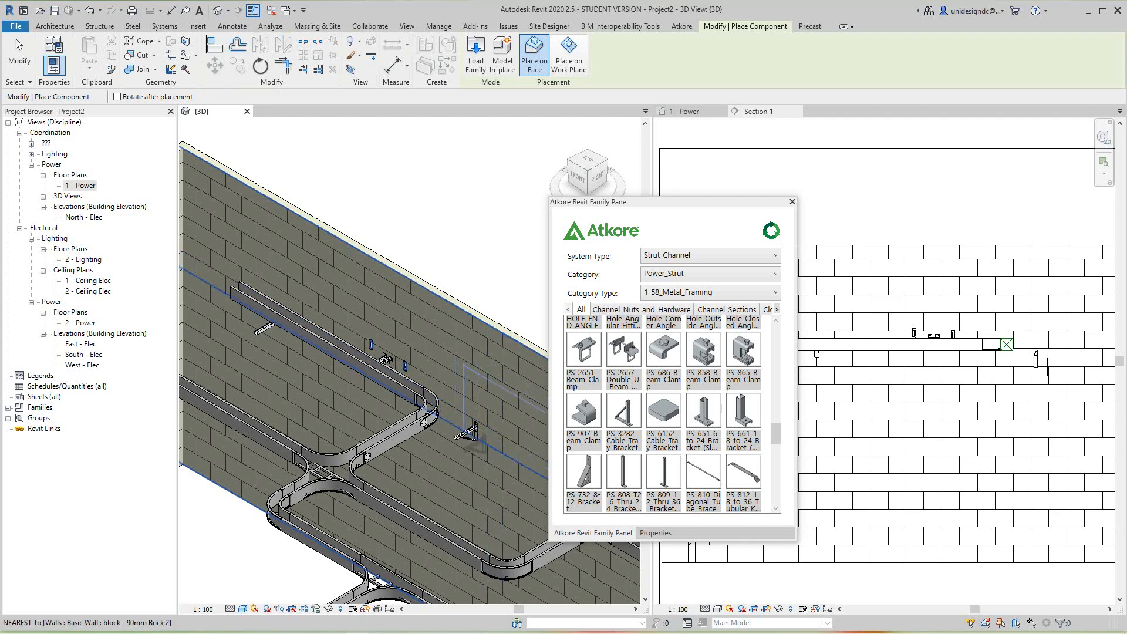